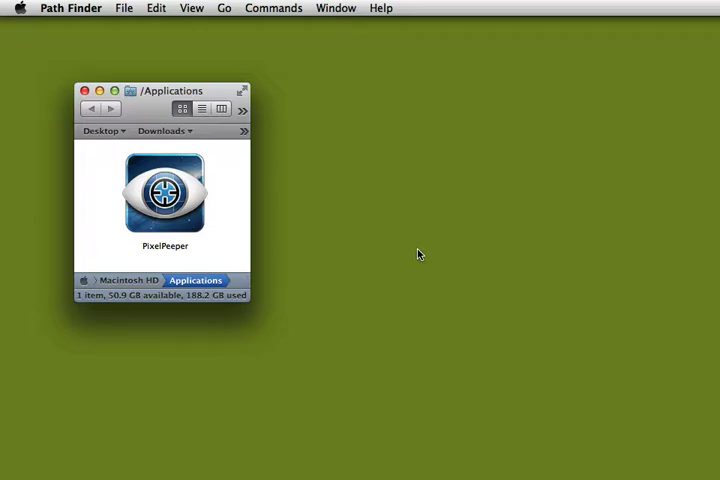
Launch PixelPeeper from the Applications folder so the eye reticle appears
click(164, 196)
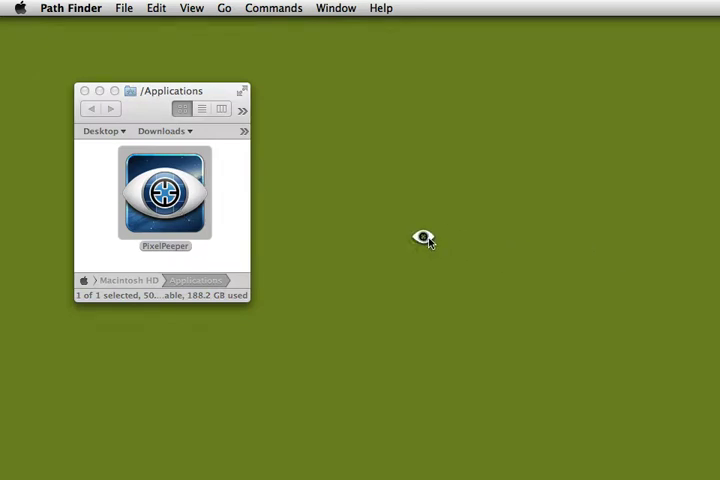
mouse_move(230, 192)
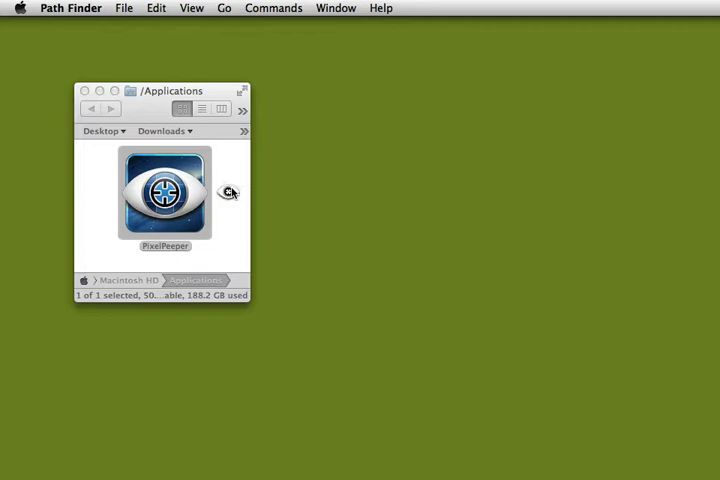
mouse_move(232, 168)
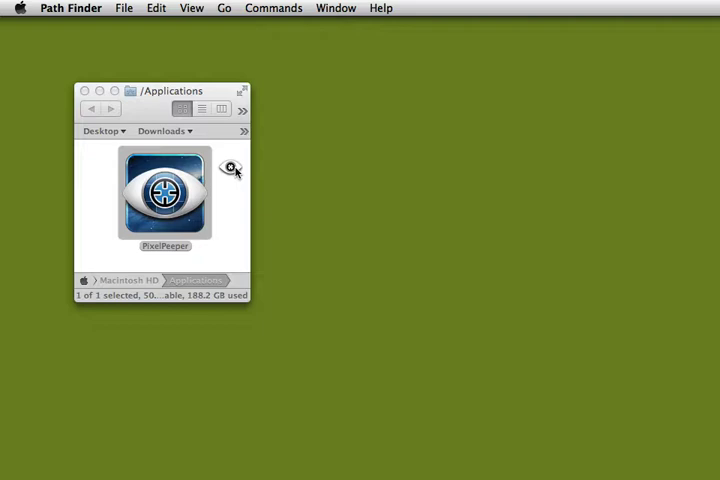
click(232, 168)
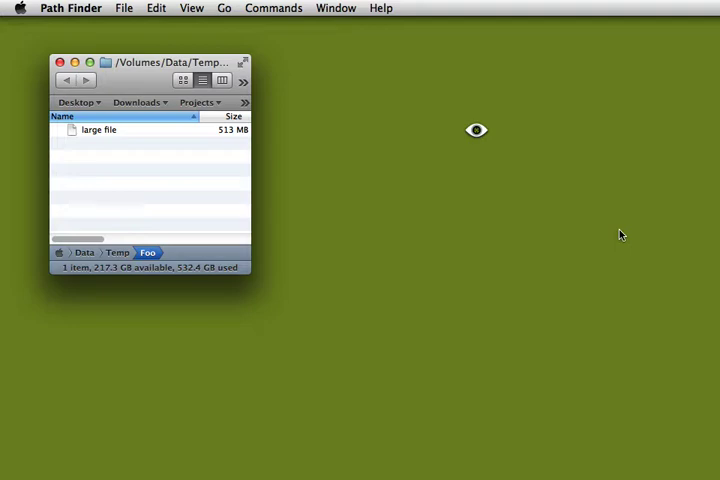
mouse_move(578, 188)
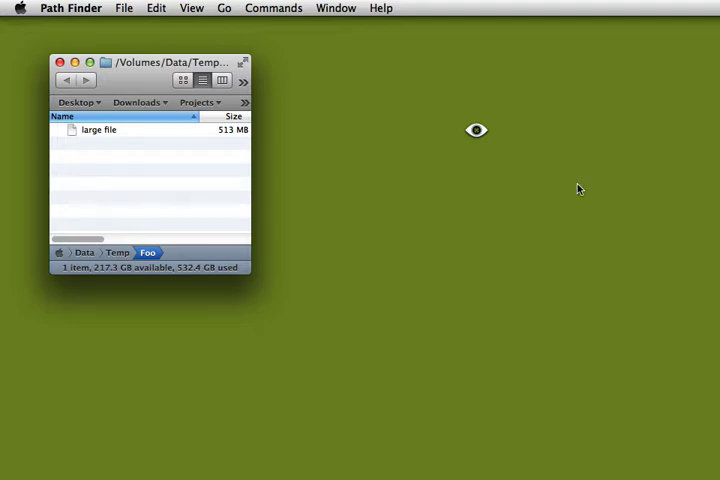
mouse_move(490, 136)
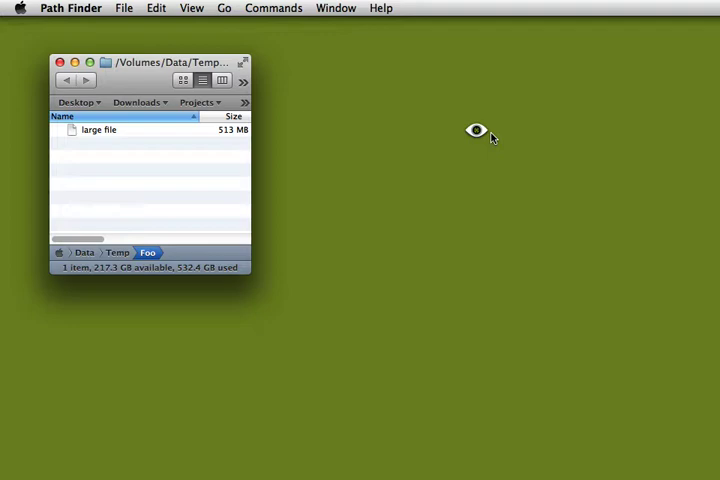
mouse_move(480, 132)
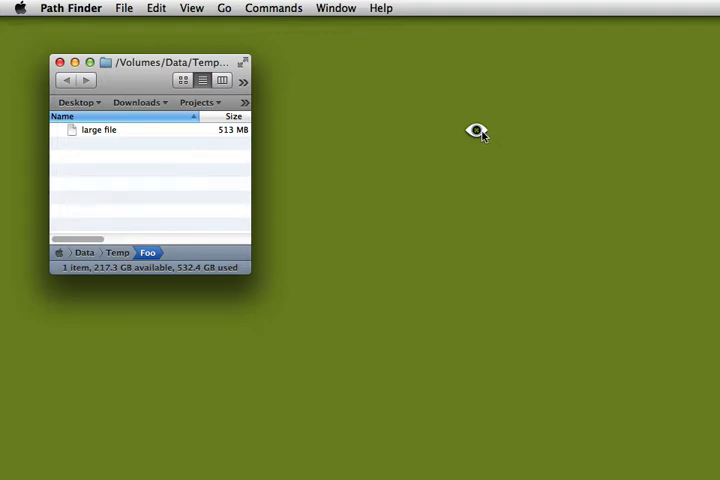
Show the reticle menu with Start Watching, Edit Script, Check for Updates, About and Quit
click(476, 132)
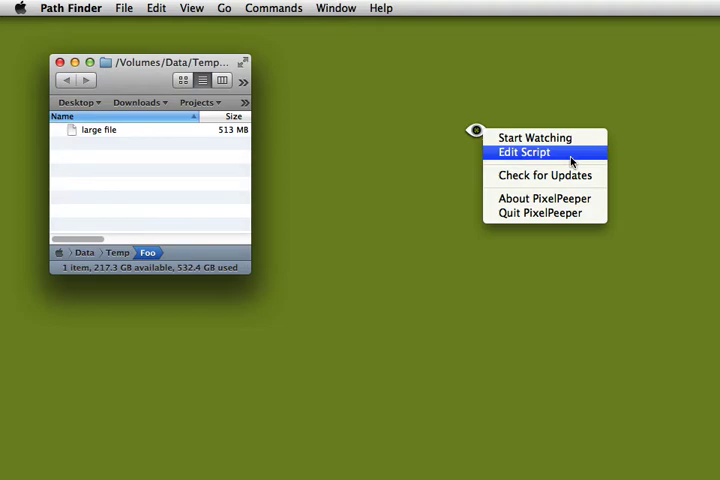
Choose Edit Script to bring up the alert AppleScript
click(524, 152)
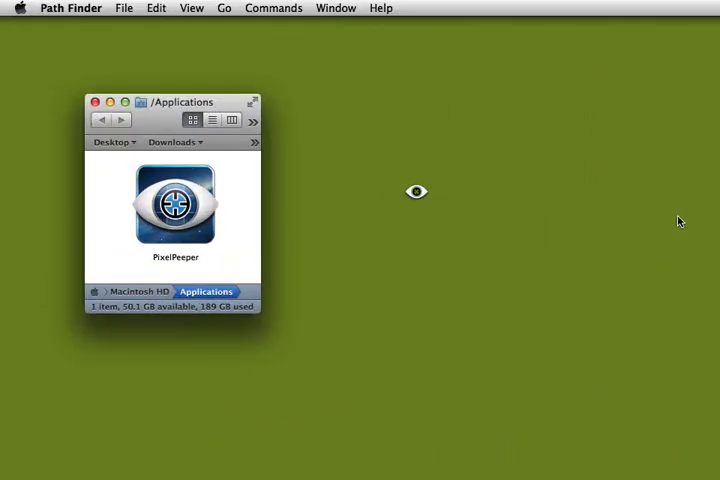
mouse_move(424, 196)
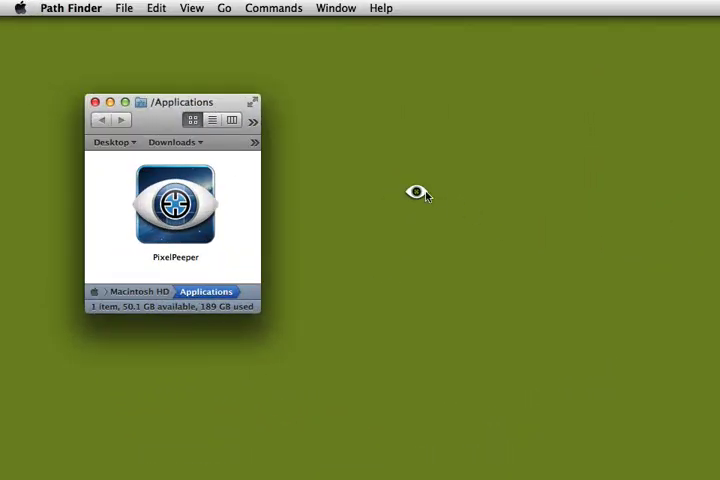
mouse_move(410, 208)
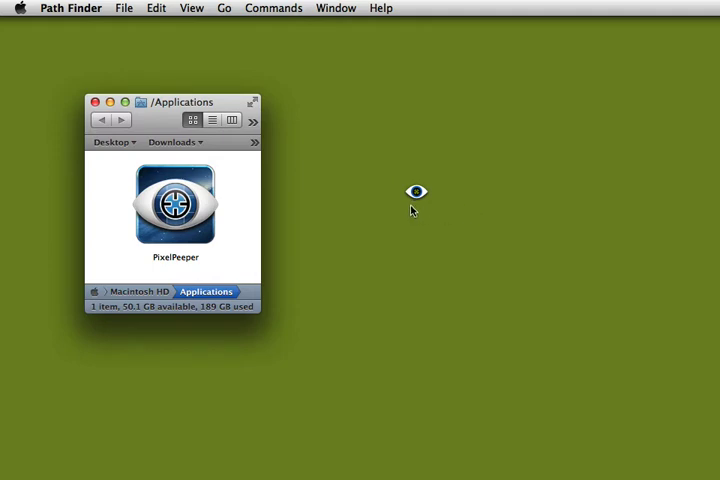
mouse_move(428, 200)
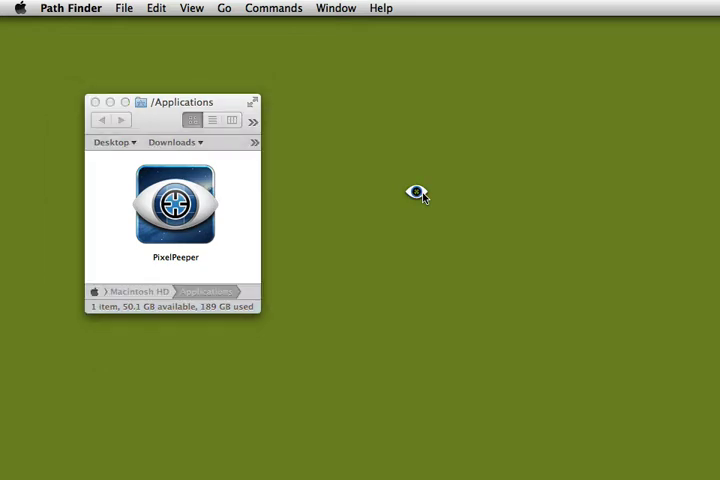
mouse_move(236, 224)
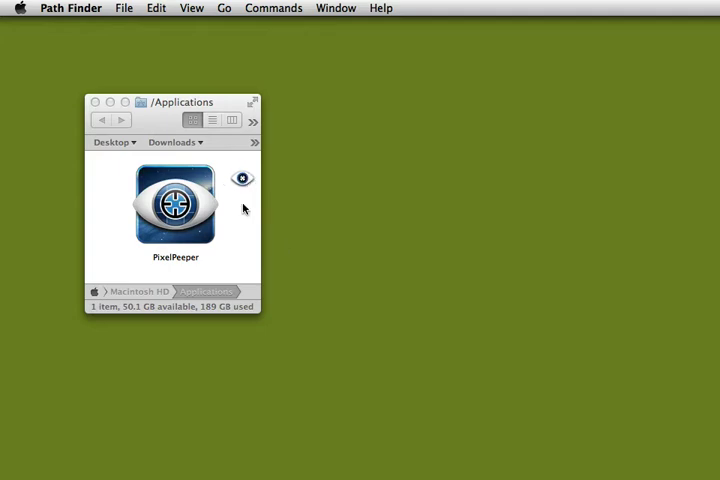
mouse_move(250, 182)
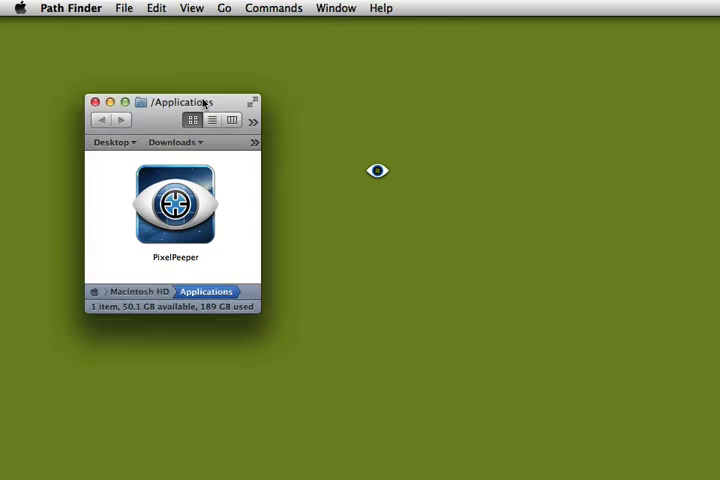
mouse_move(136, 160)
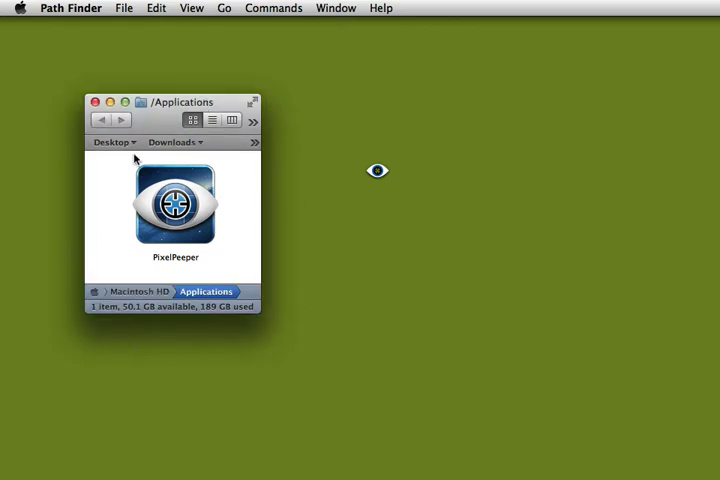
Place the Path Finder window beside the reticle and show its Stop Watching / Quit options
drag(172, 100, 262, 96)
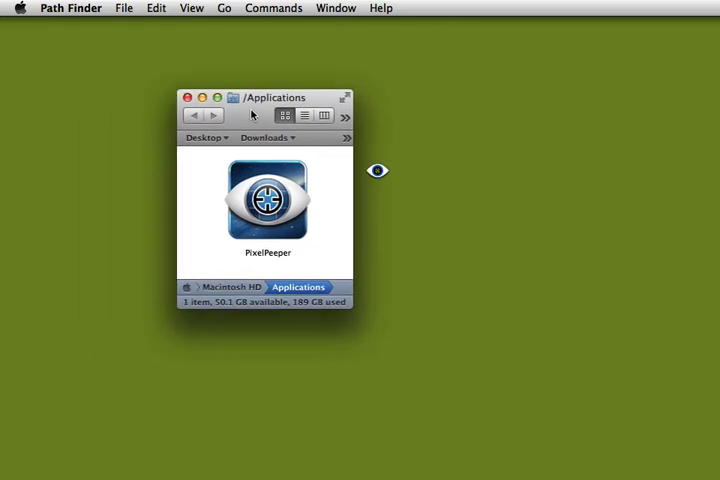
drag(280, 96, 252, 96)
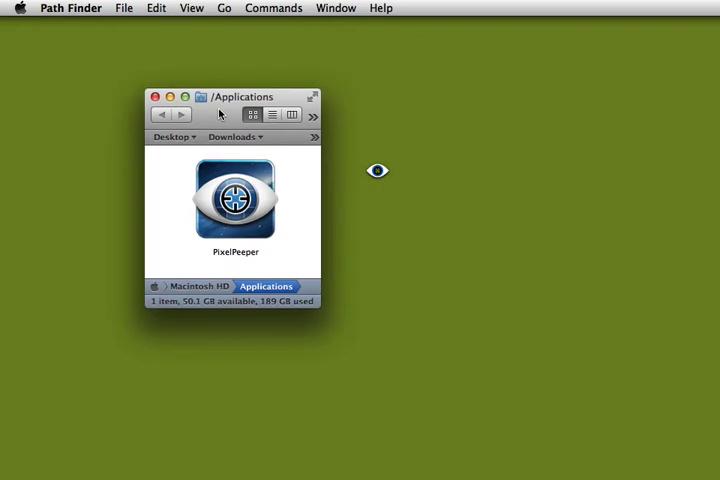
mouse_move(380, 176)
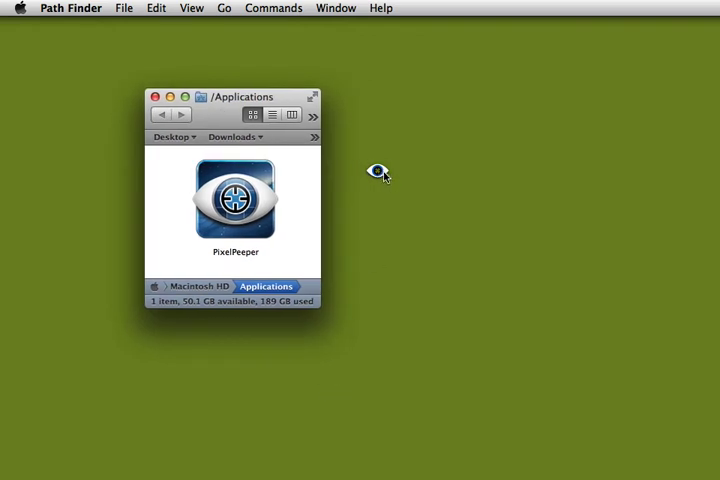
click(378, 168)
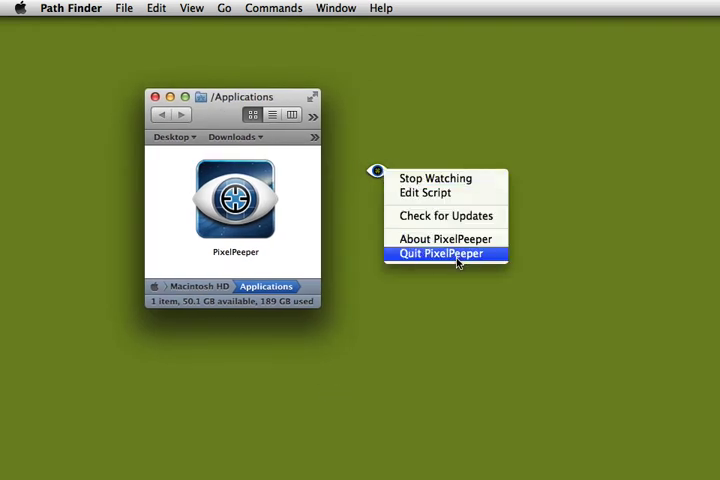